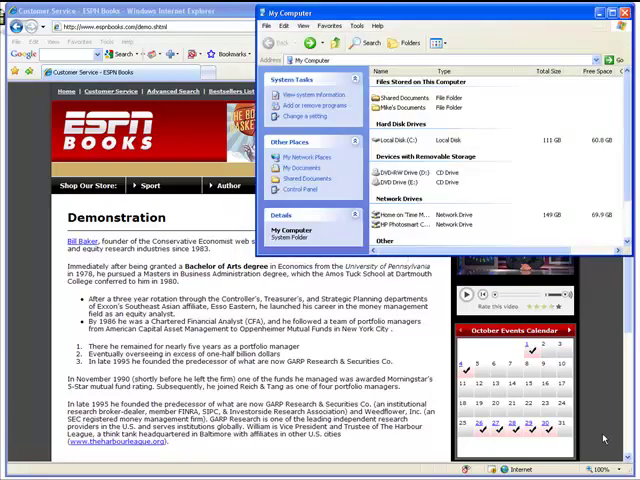
Step: Create a new folder named website-files inside My Documents
click(596, 12)
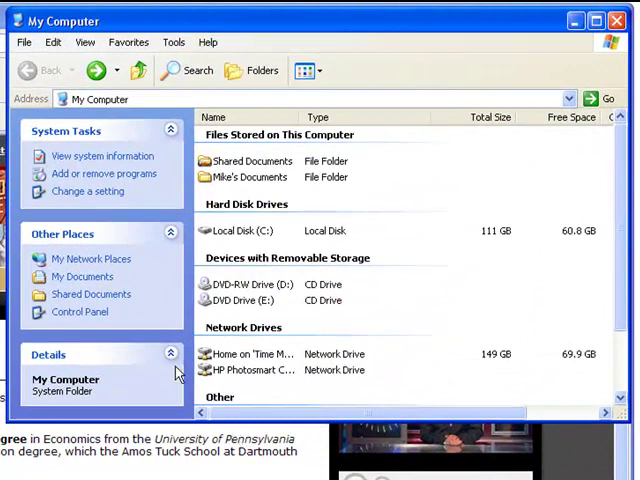
mouse_move(132, 284)
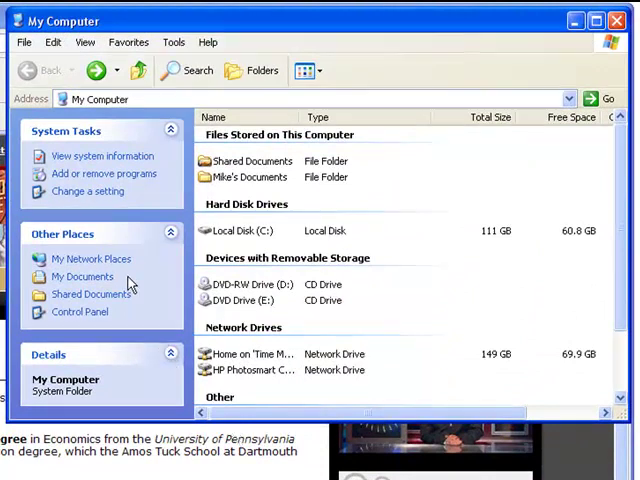
mouse_move(84, 276)
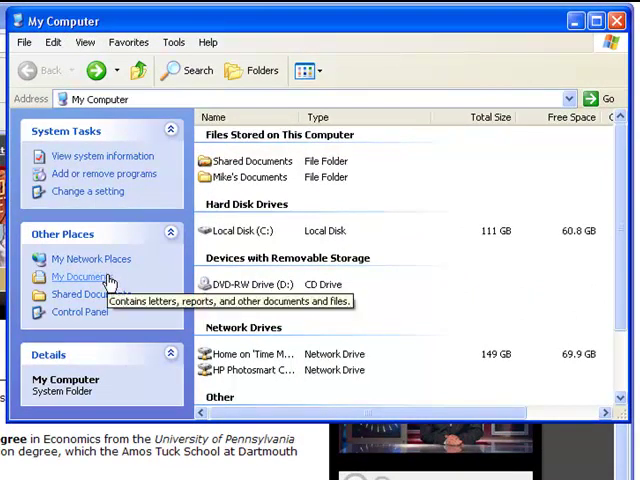
click(84, 276)
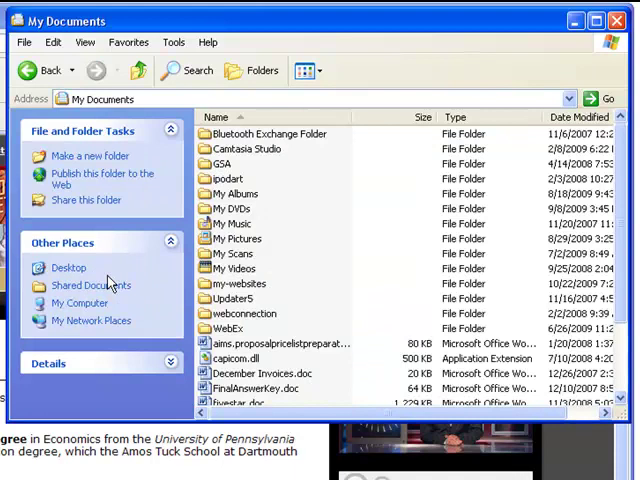
mouse_move(90, 156)
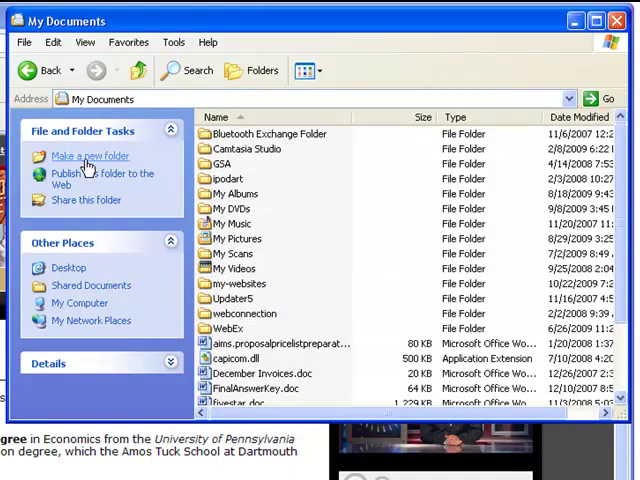
click(90, 156)
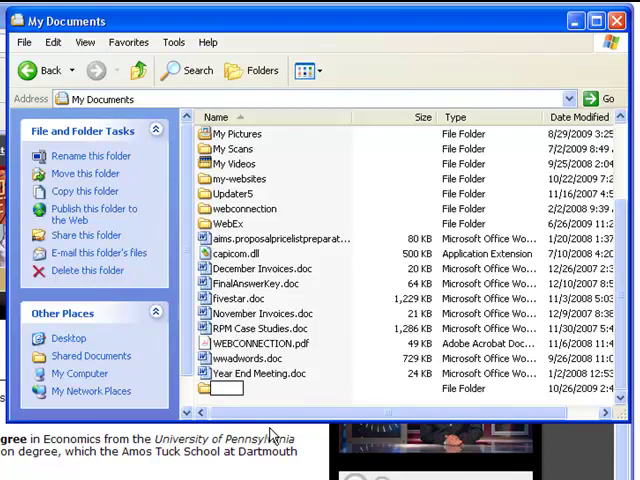
text(website-files)
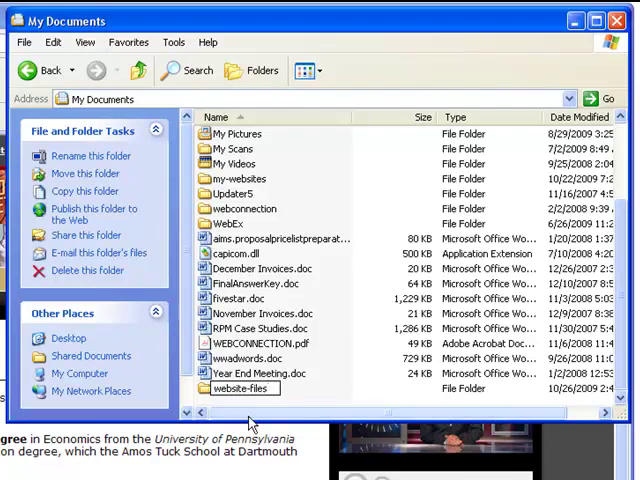
double_click(242, 388)
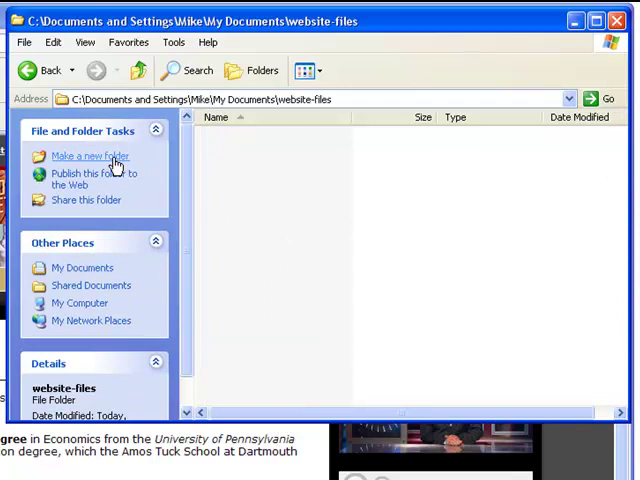
click(88, 156)
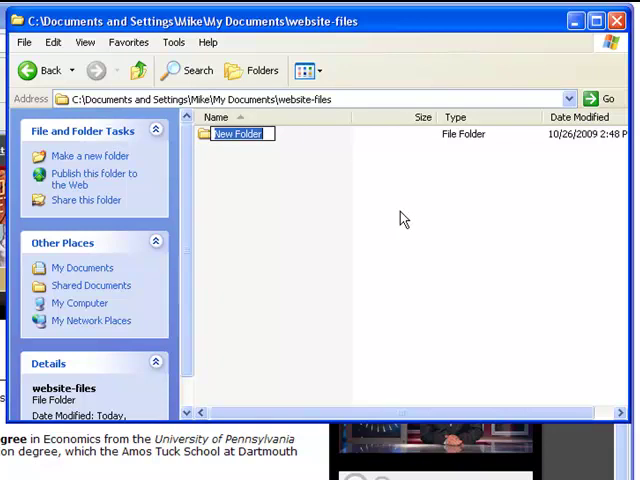
text(www.espnbooks.com)
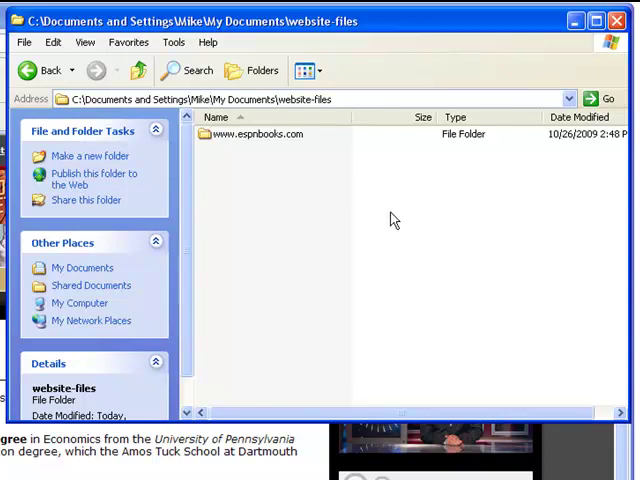
double_click(256, 134)
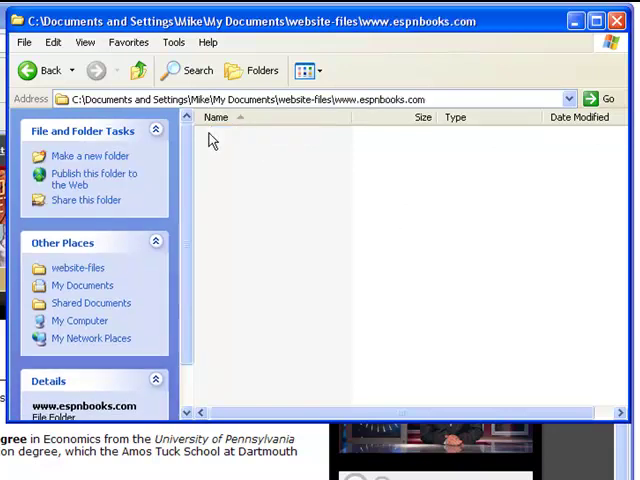
mouse_move(90, 156)
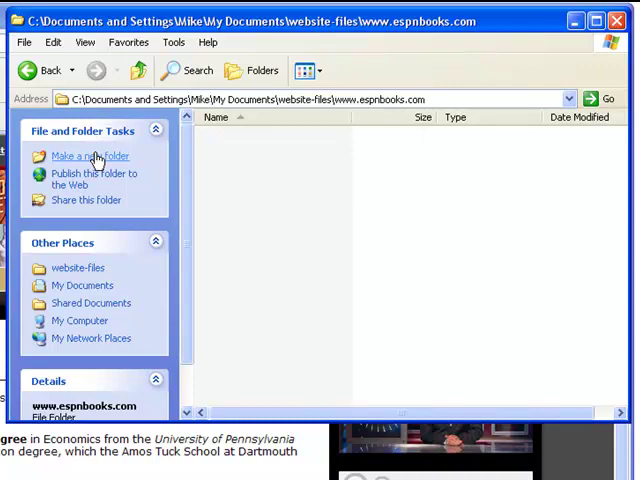
click(88, 156)
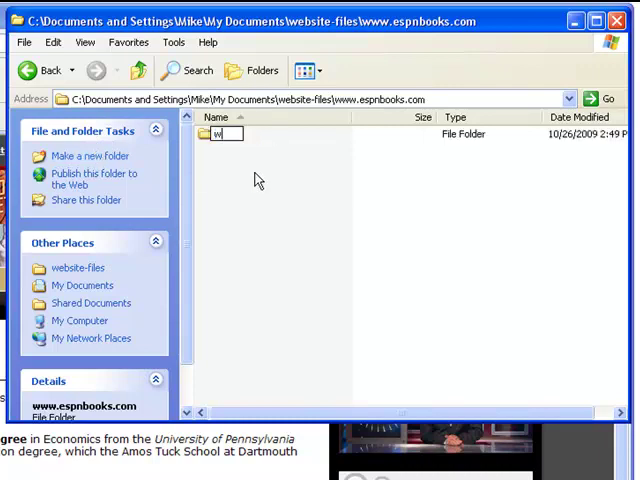
text(ww)
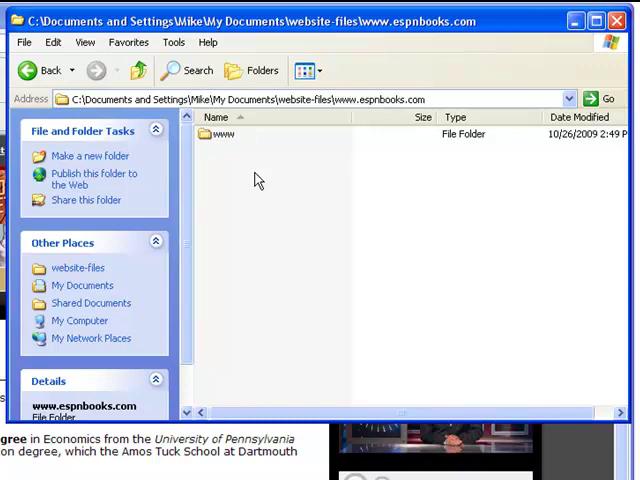
mouse_move(210, 138)
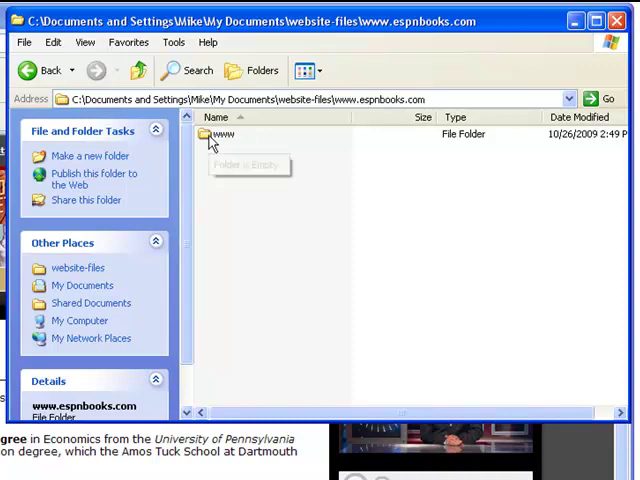
double_click(220, 132)
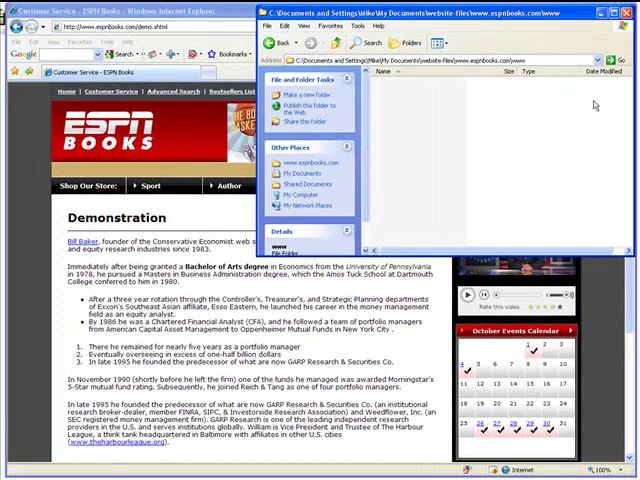
mouse_move(446, 124)
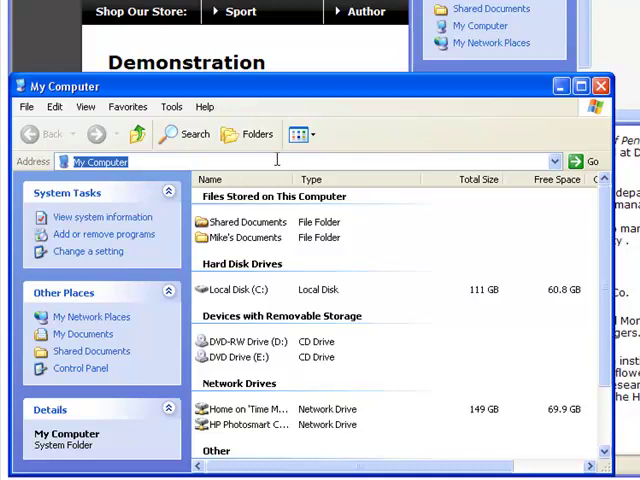
text(f)
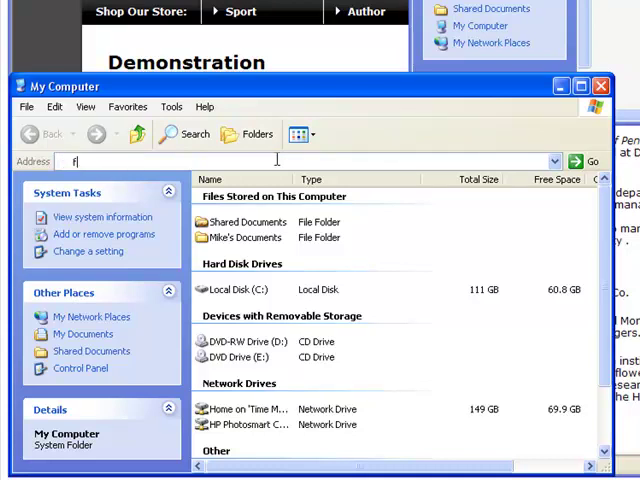
text(tp://)
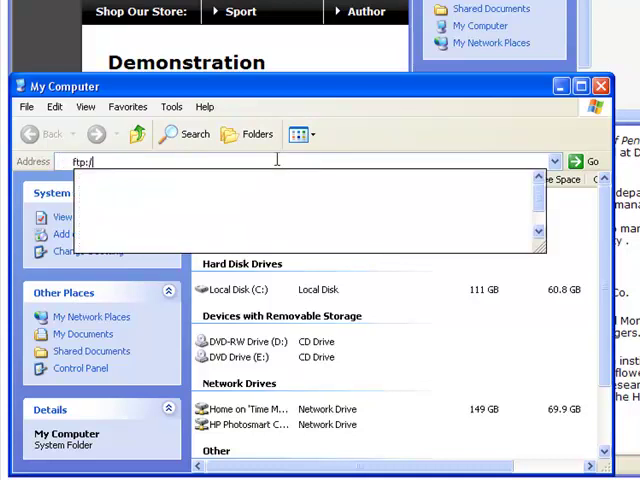
text(www)
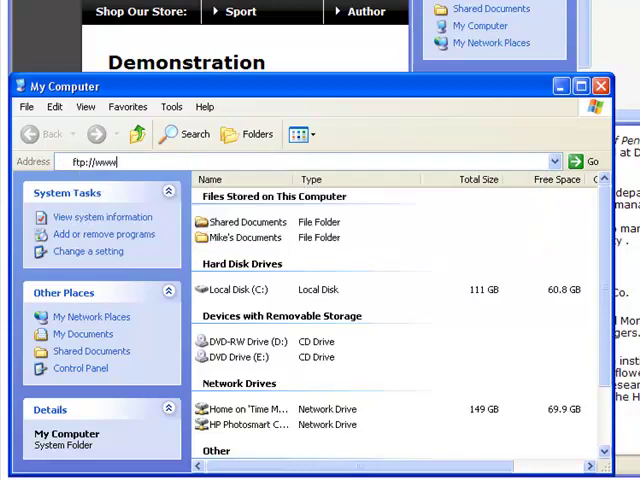
text(.espnbooks.com)
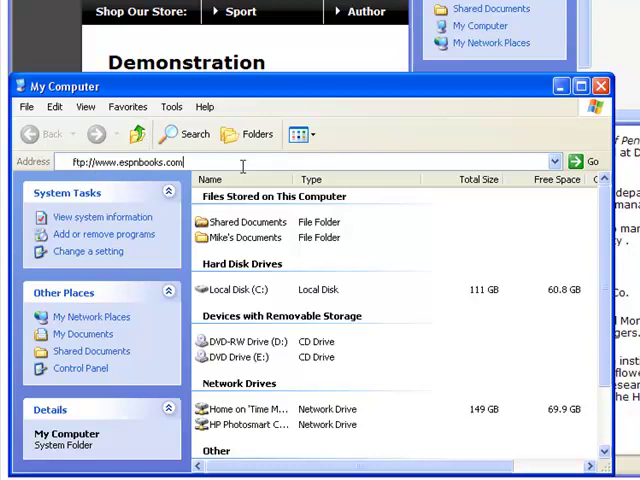
triple_click(130, 160)
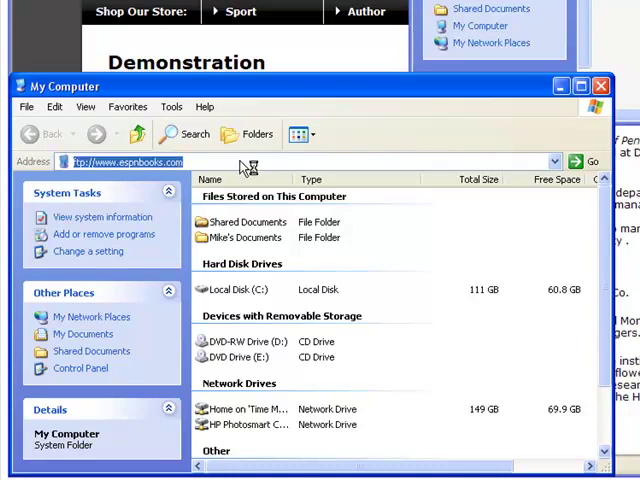
Step: Connect to the FTP address and fill in the account name and password, set to be remembered
click(592, 160)
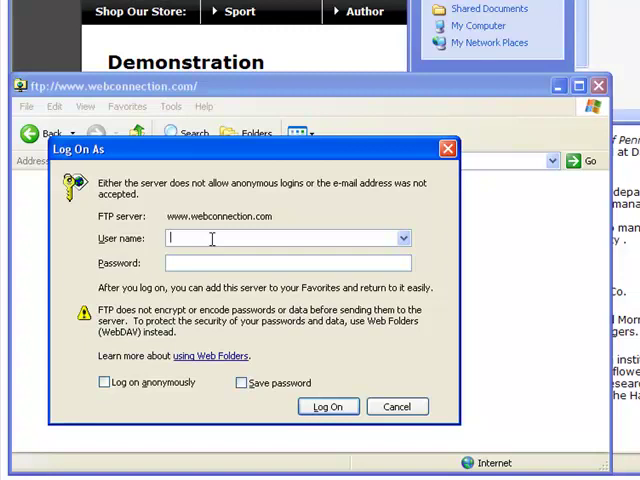
text(espn)
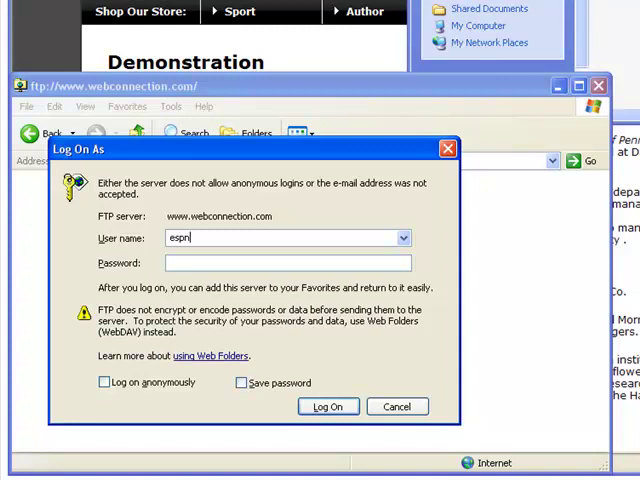
text(web)
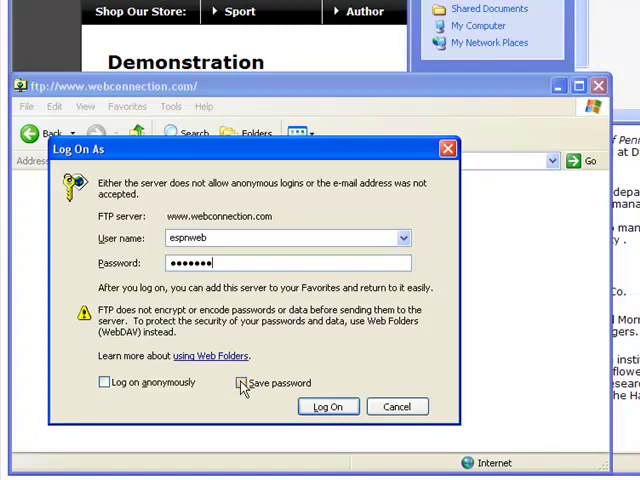
click(242, 384)
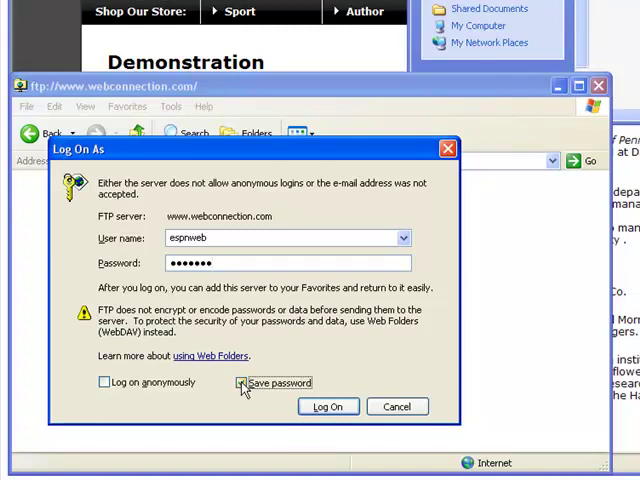
click(240, 384)
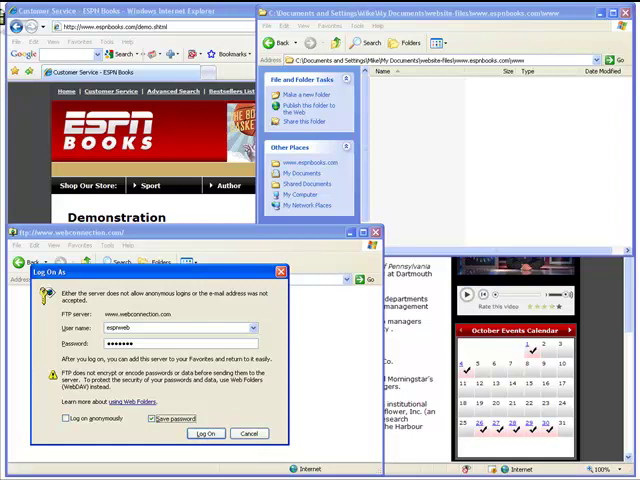
Step: Log on to the espnbooks.com FTP server and enter its www folder
click(206, 432)
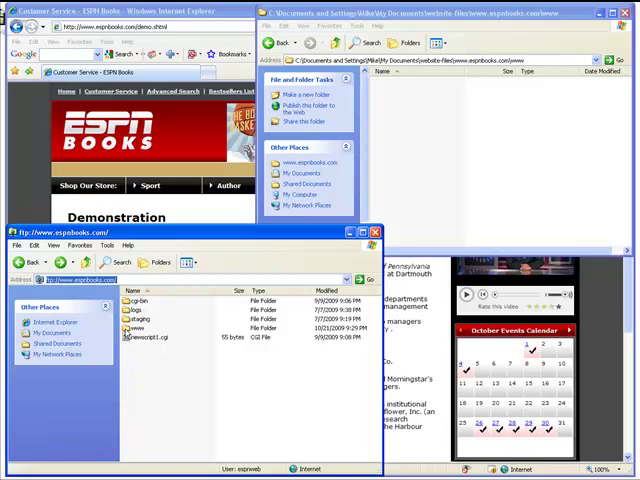
double_click(136, 328)
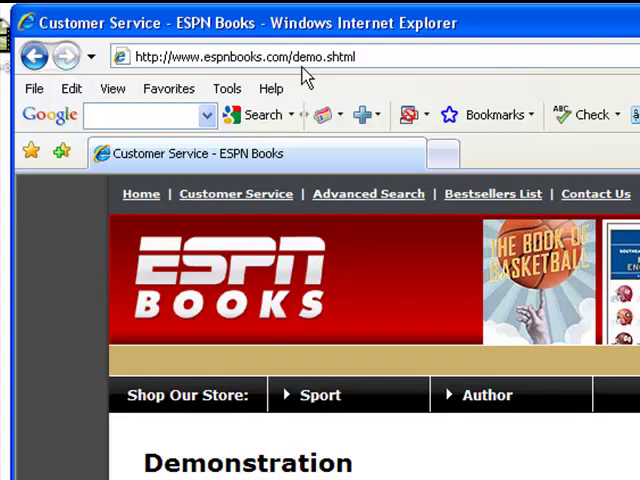
mouse_move(300, 70)
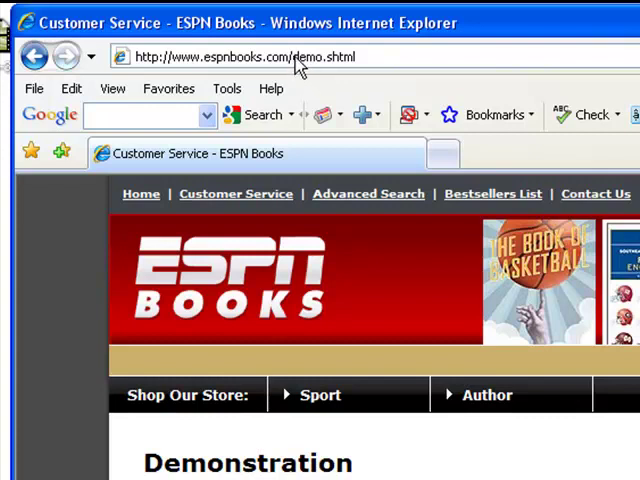
mouse_move(344, 70)
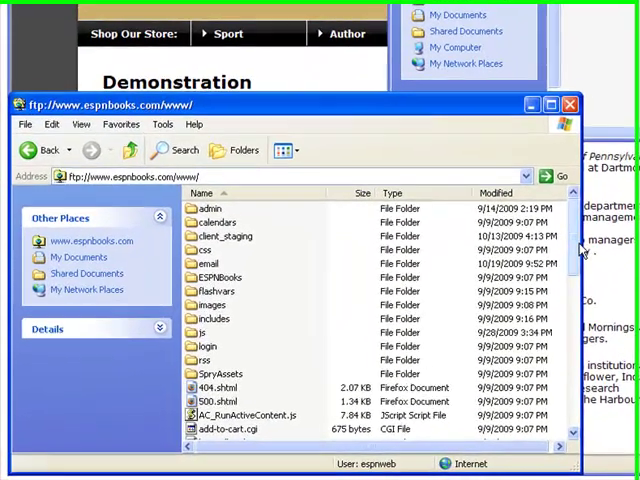
Step: Drag demo.shtml from the server's www listing into the local www folder
scroll(down, 3)
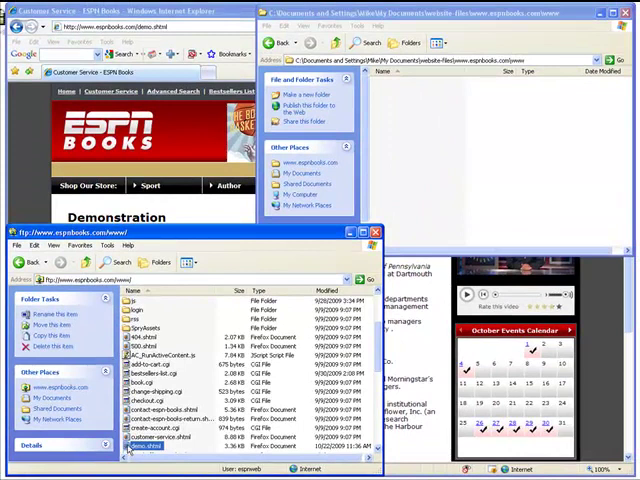
click(150, 448)
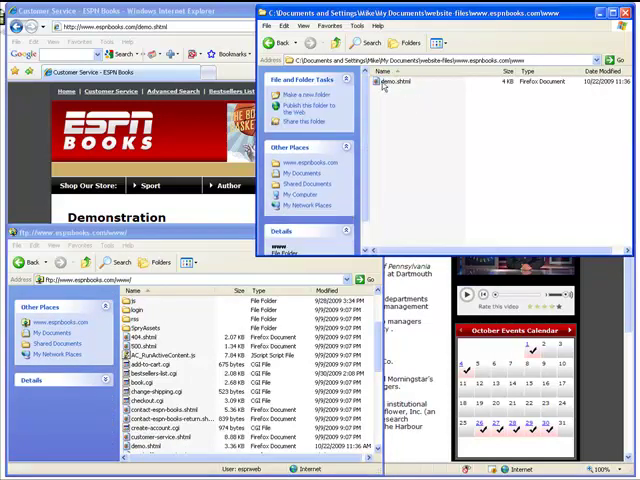
Step: Bring the Demonstration page forward in the browser and view it full screen (F11)
click(396, 82)
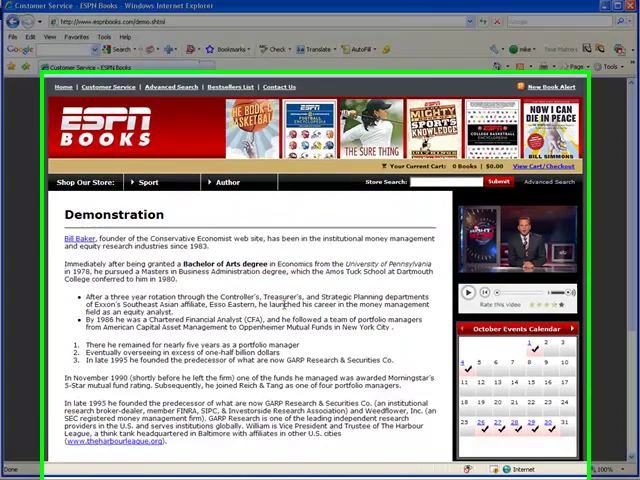
key(F11)
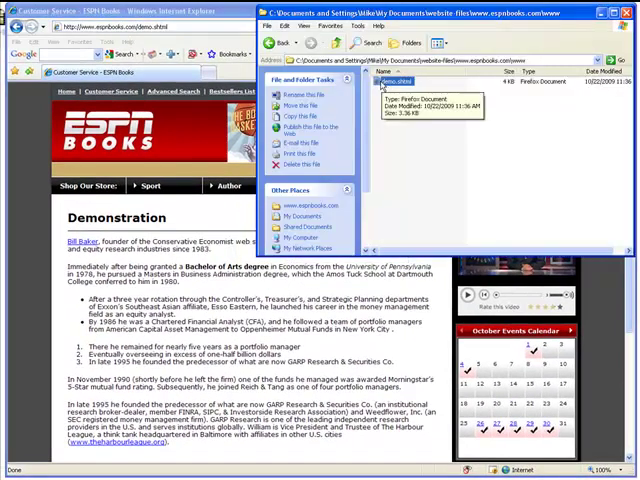
Step: Open the downloaded demo.shtml with WordPad and look through its HTML source
right_click(400, 82)
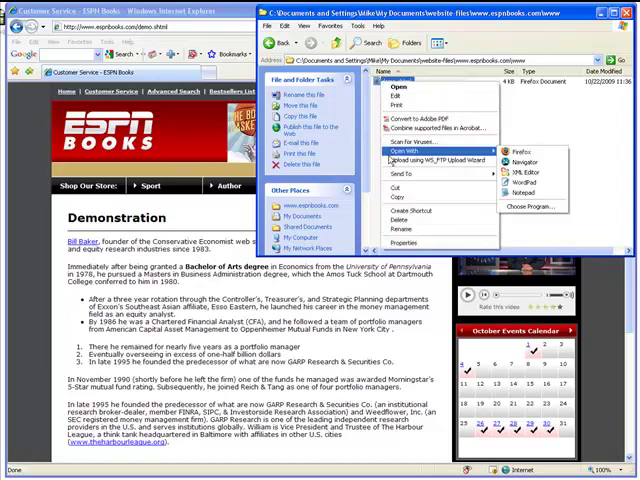
mouse_move(528, 184)
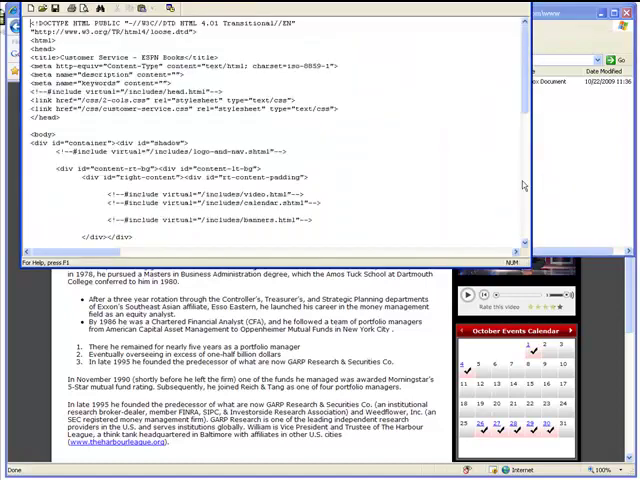
scroll(down, 3)
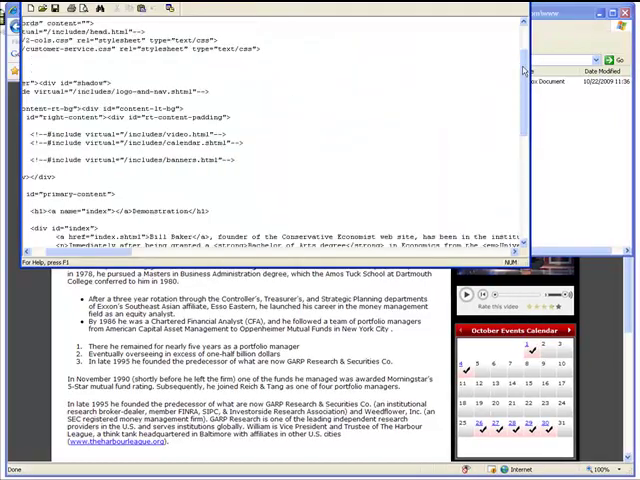
scroll(down, 3)
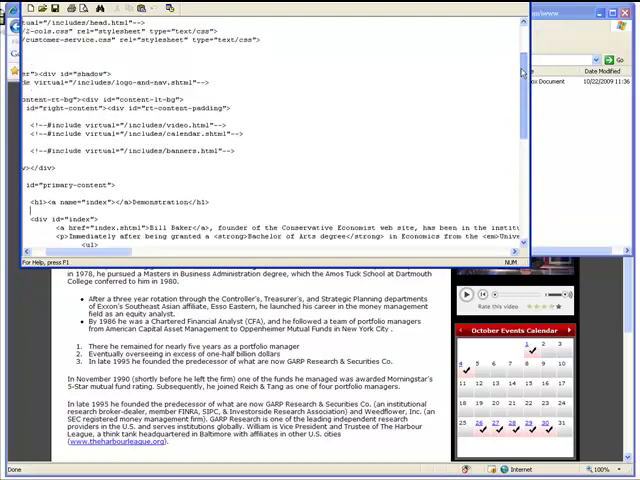
scroll(up, 3)
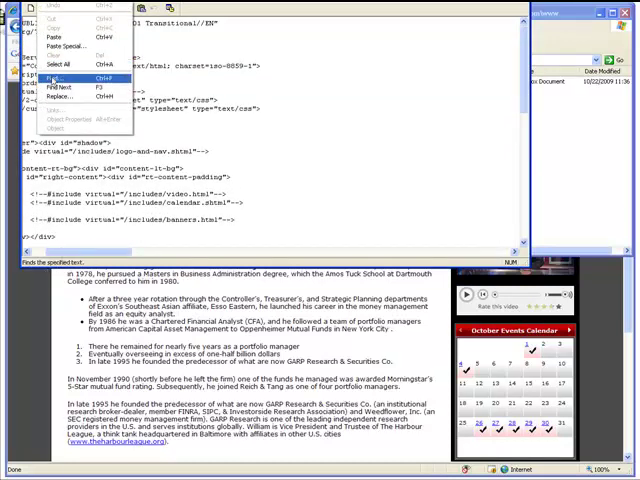
Step: Find 1983 in demo.shtml, change it to 1984 and save the file
click(58, 88)
text(1983)
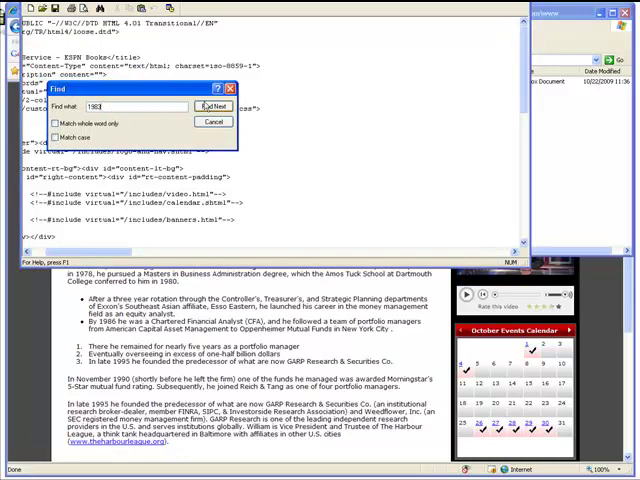
click(208, 106)
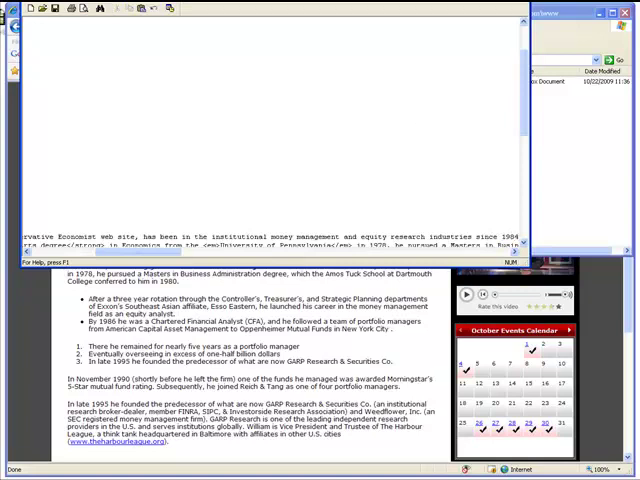
click(18, 4)
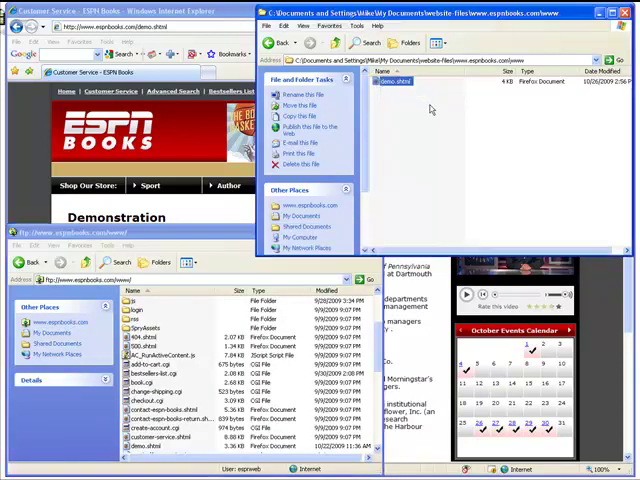
Step: Copy the edited demo.shtml into the server's www folder, confirming the replace
click(390, 80)
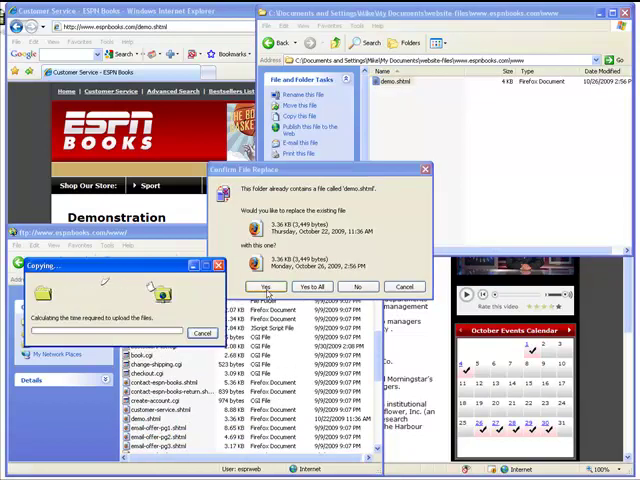
click(264, 288)
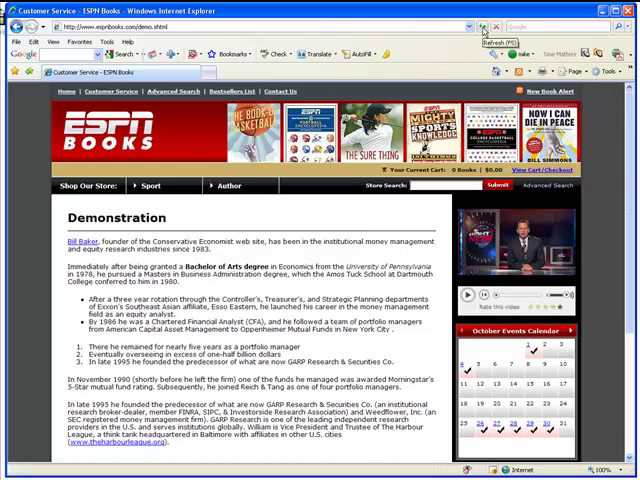
Step: Reload the ESPN Books Demonstration page to show the updated demo.shtml
click(484, 28)
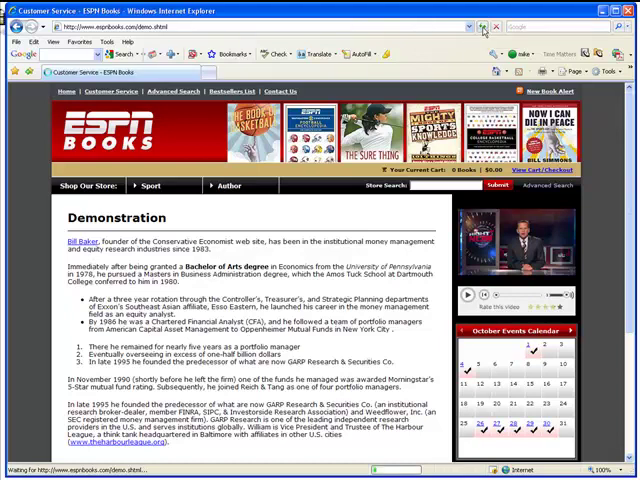